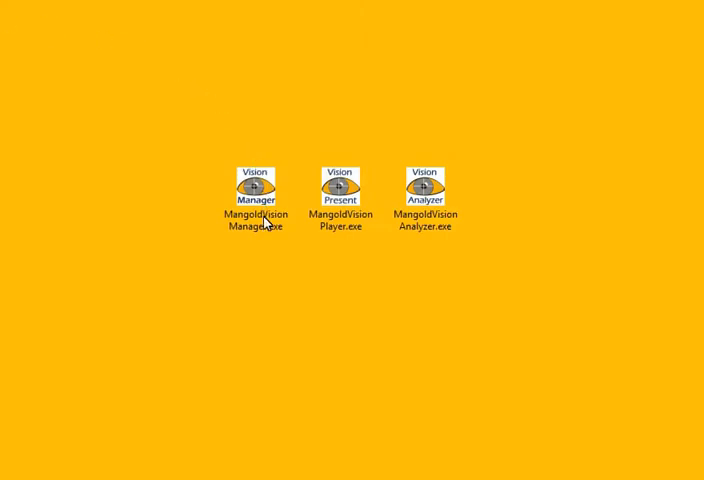
# Step: Launch Mangold Vision Project Manager from its desktop icon
pyautogui.doubleClick(256, 188)
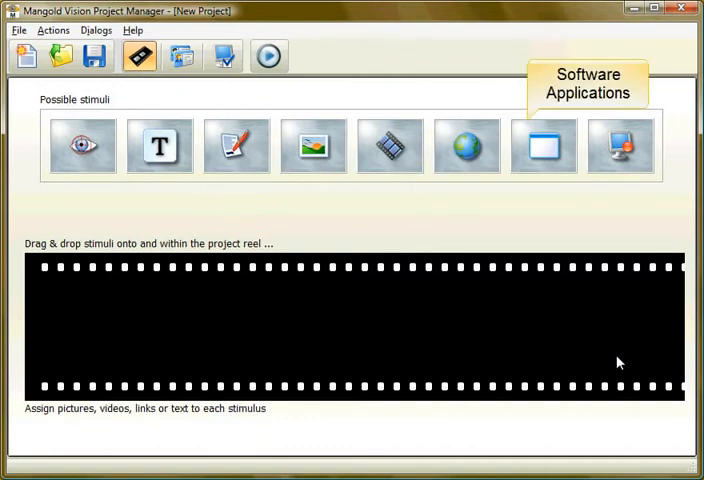
pyautogui.moveTo(620, 146)
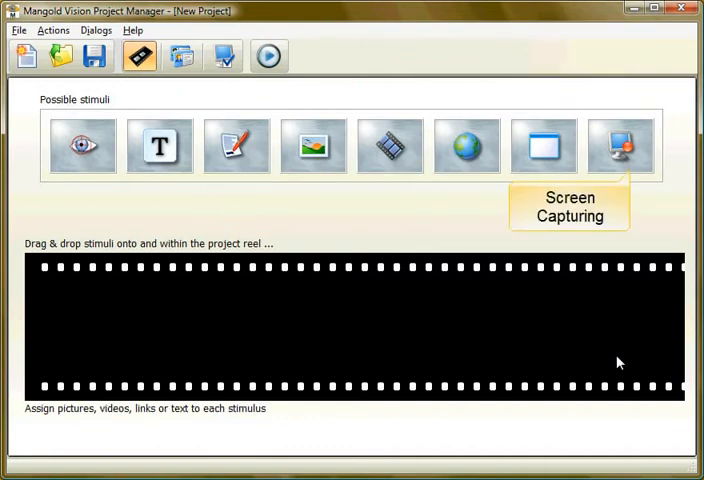
pyautogui.moveTo(616, 362)
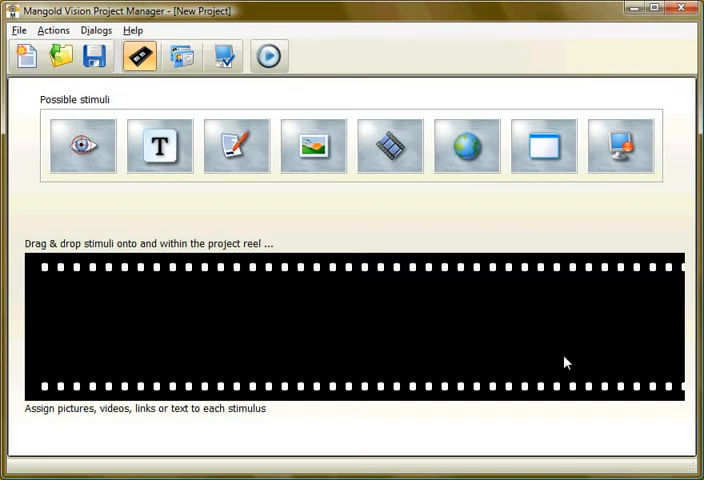
pyautogui.moveTo(82, 146)
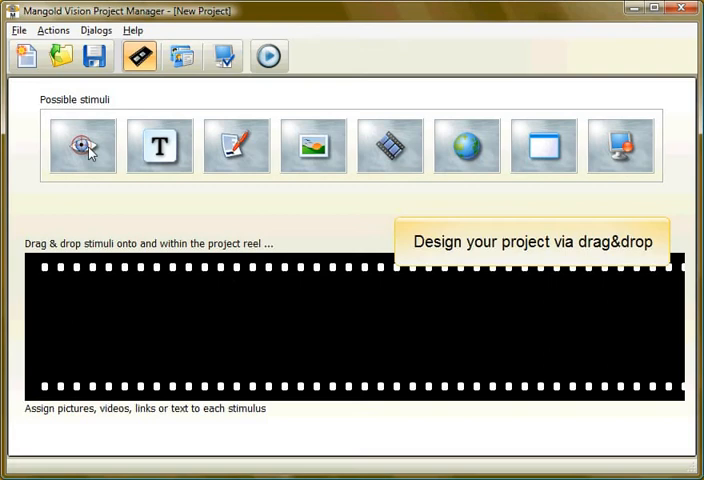
# Step: Drag a calibration stimulus to the reel start and a text stimulus after it
pyautogui.moveTo(82, 144); pyautogui.dragTo(88, 324)
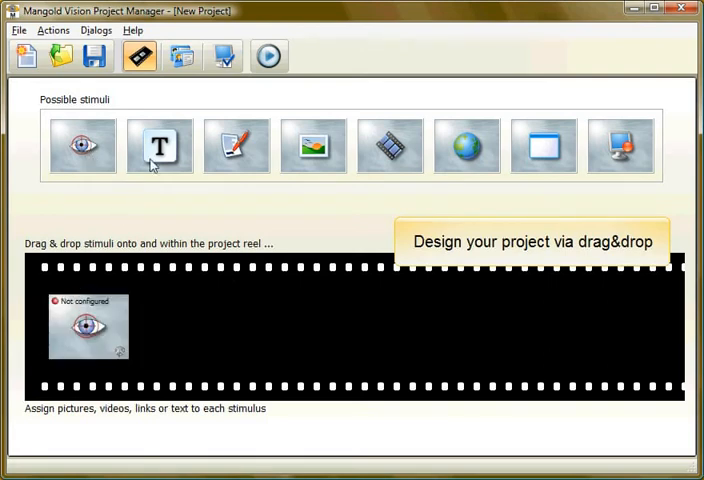
pyautogui.moveTo(160, 146); pyautogui.dragTo(192, 326)
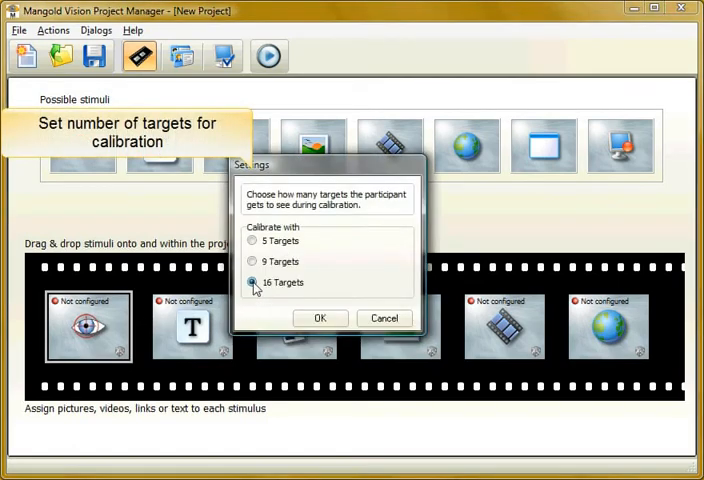
# Step: Confirm the calibration stimulus with 16 targets
pyautogui.click(320, 318)
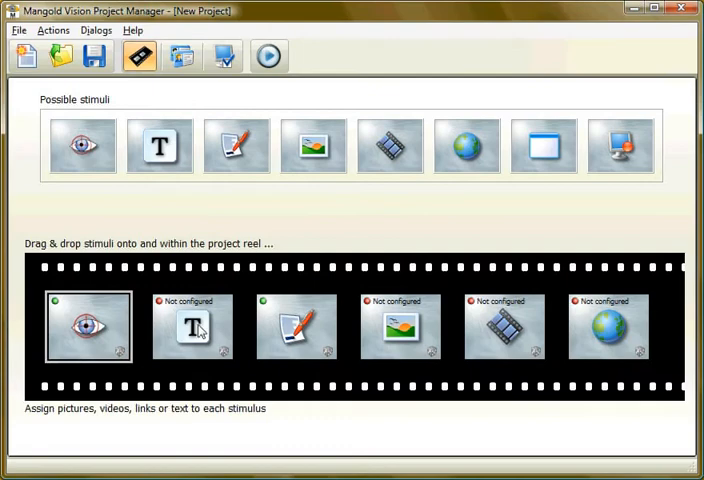
# Step: Enter "Welcome to this Test!" as the text stimulus content and select it
pyautogui.doubleClick(192, 328)
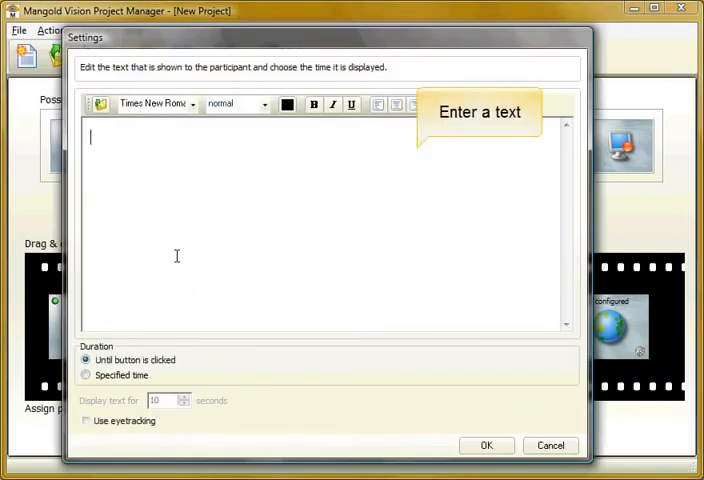
pyautogui.write('Welcome to this')
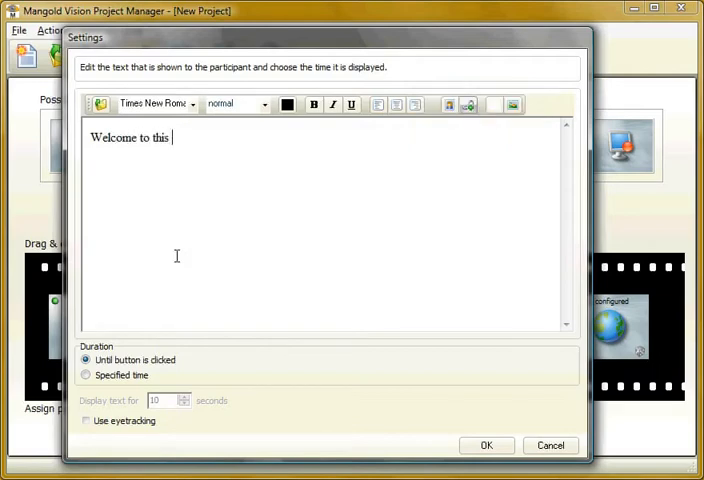
pyautogui.write('Test!')
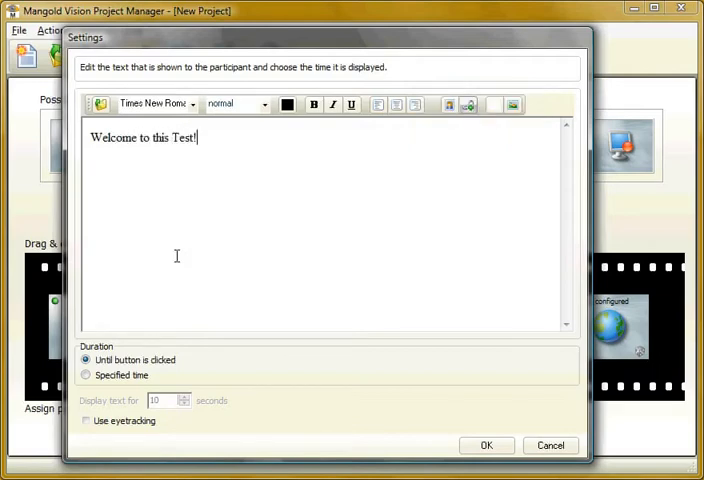
pyautogui.moveTo(138, 138); pyautogui.dragTo(196, 138)
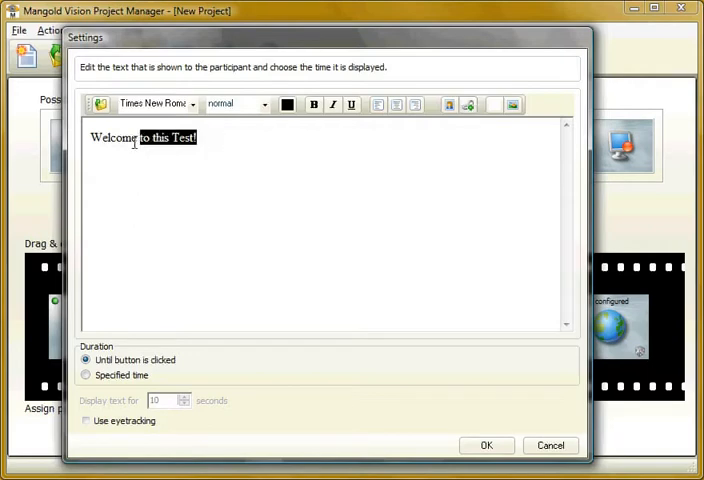
# Step: Format the sentence xx large, bold and centred, and confirm the text settings
pyautogui.click(264, 104)
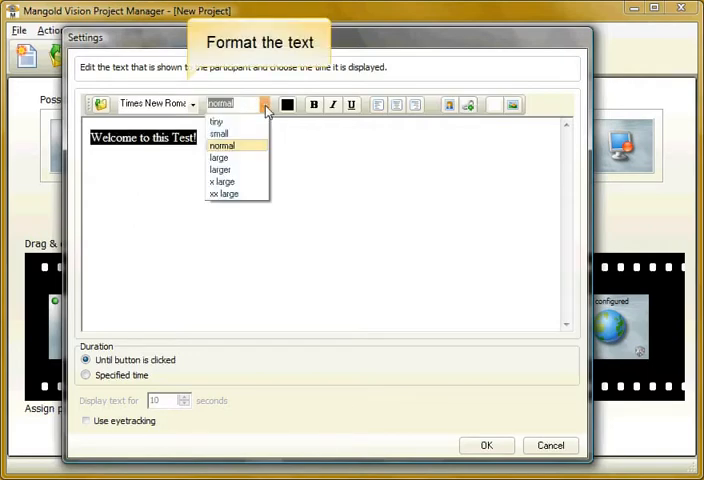
pyautogui.click(224, 194)
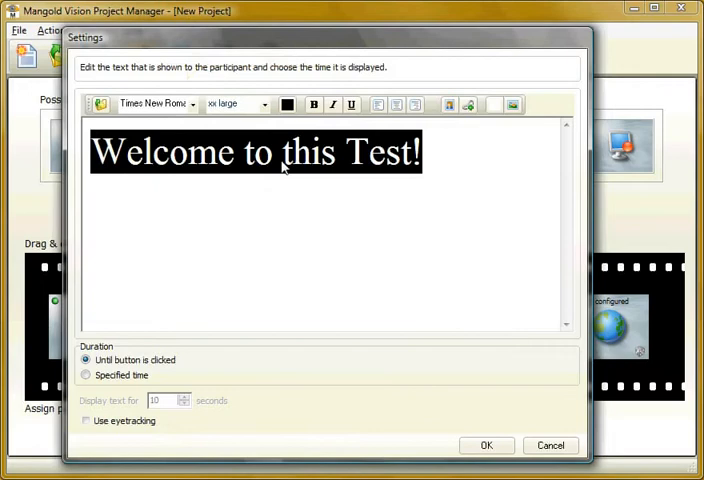
pyautogui.click(312, 104)
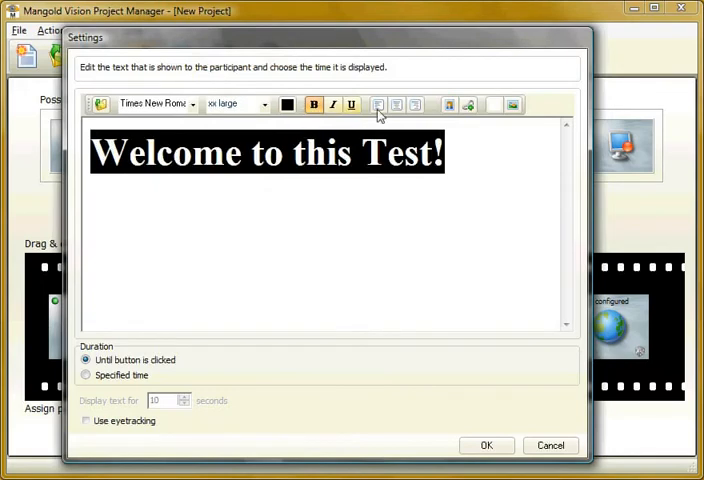
pyautogui.click(378, 104)
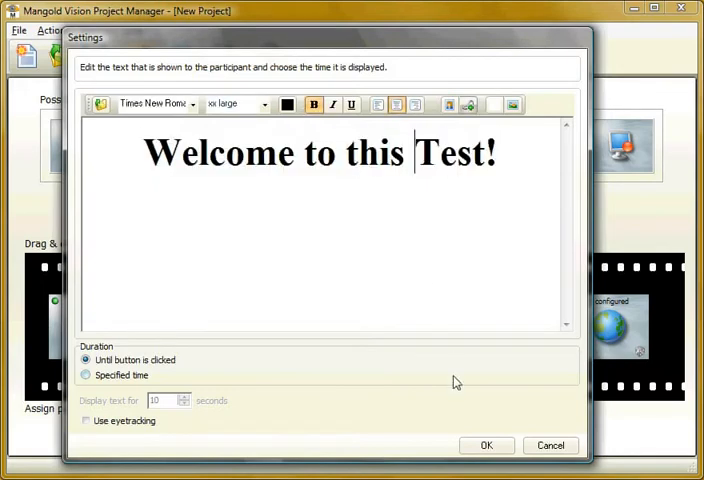
pyautogui.click(486, 444)
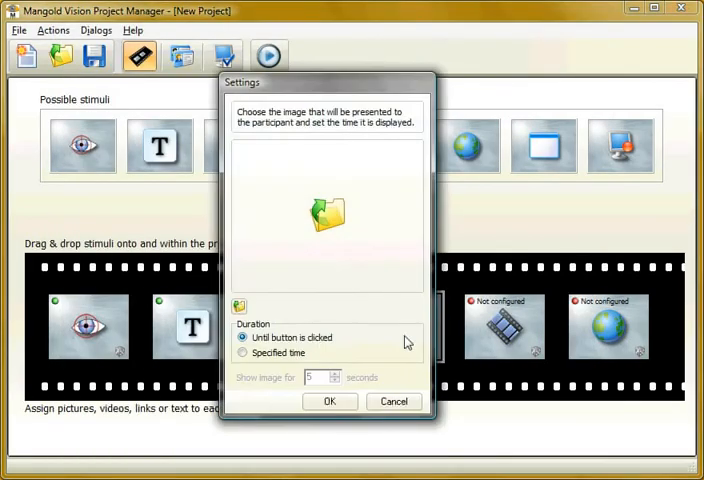
# Step: Load cats.jpg into the image stimulus and show it for a specified 2 seconds
pyautogui.click(328, 212)
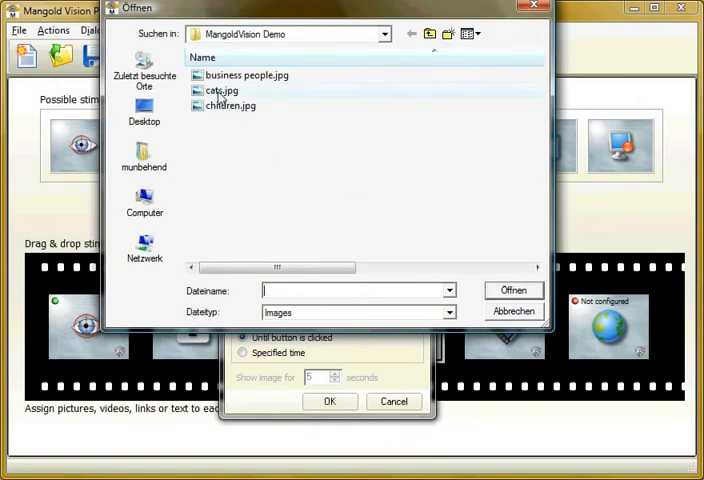
pyautogui.click(512, 290)
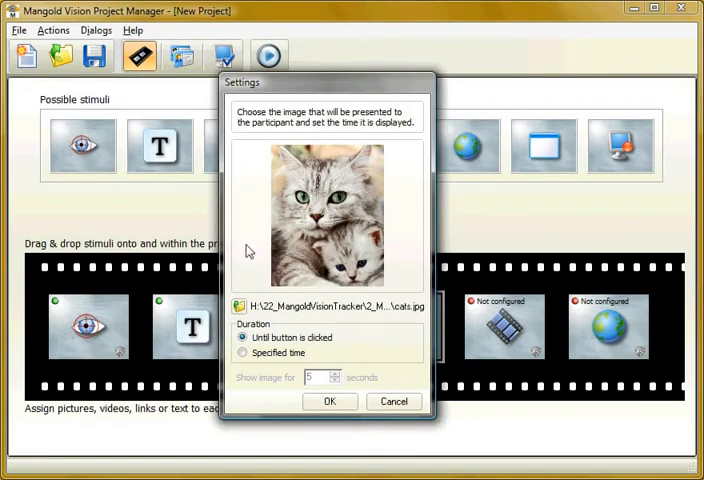
pyautogui.click(244, 352)
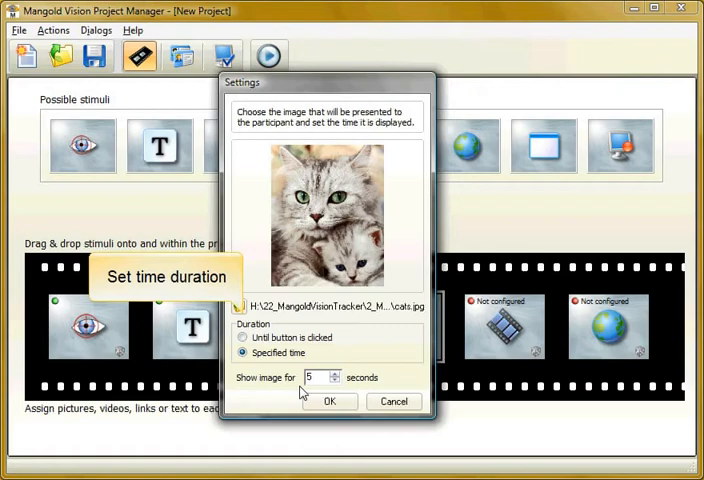
pyautogui.write('2')
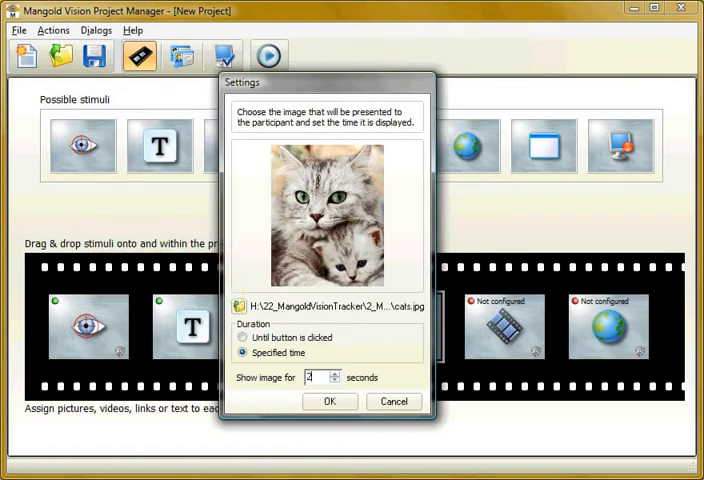
pyautogui.click(330, 400)
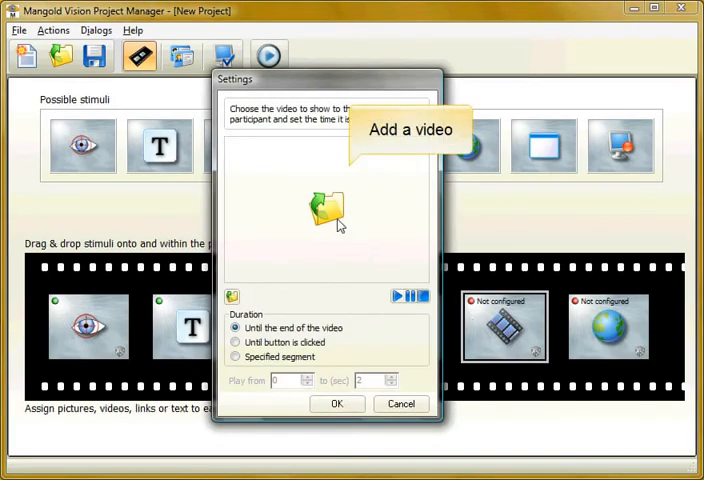
# Step: Load the TV commercial clip into the video stimulus, preview it and confirm
pyautogui.click(326, 208)
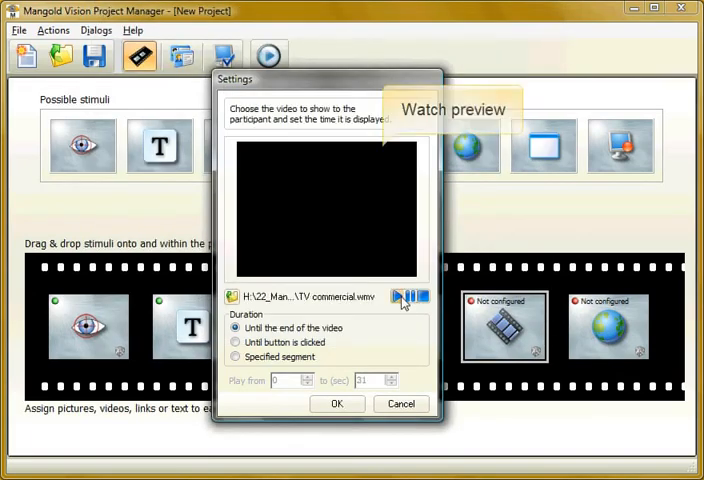
pyautogui.click(400, 296)
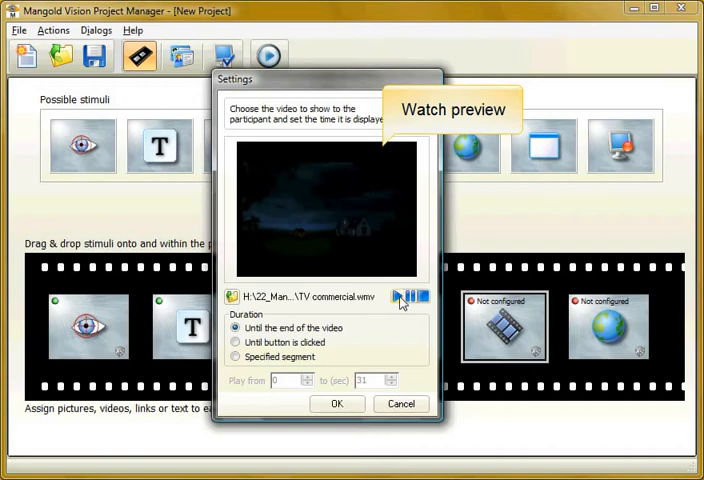
pyautogui.click(398, 296)
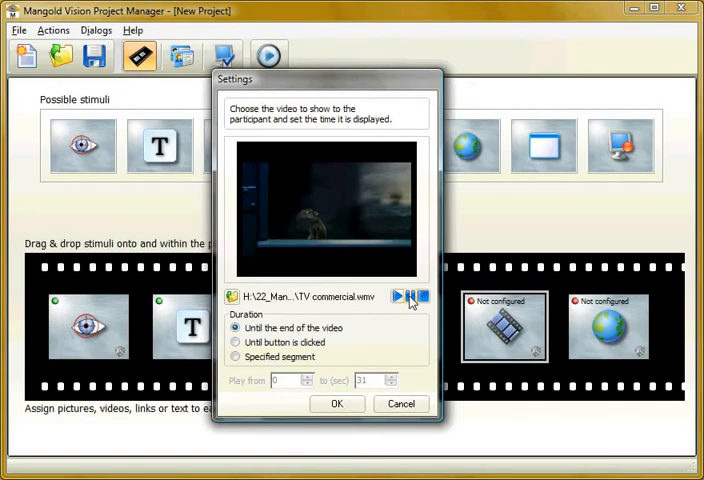
pyautogui.click(336, 404)
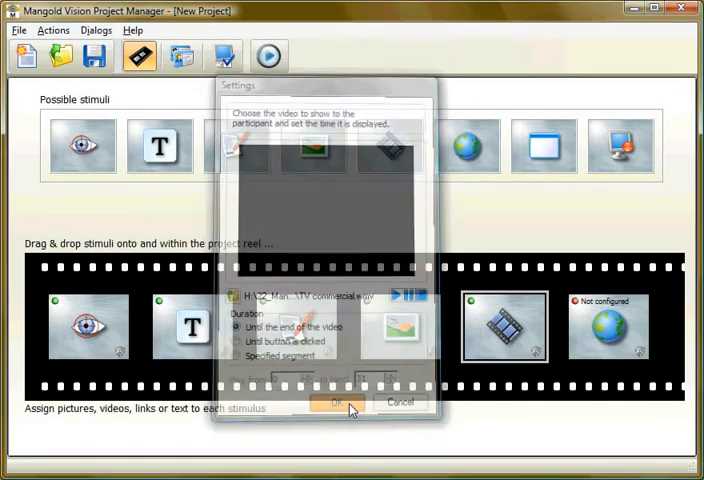
pyautogui.click(338, 402)
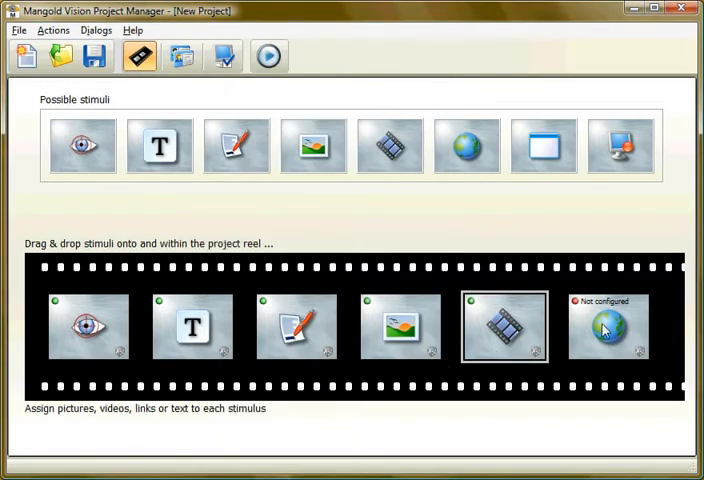
pyautogui.doubleClick(608, 326)
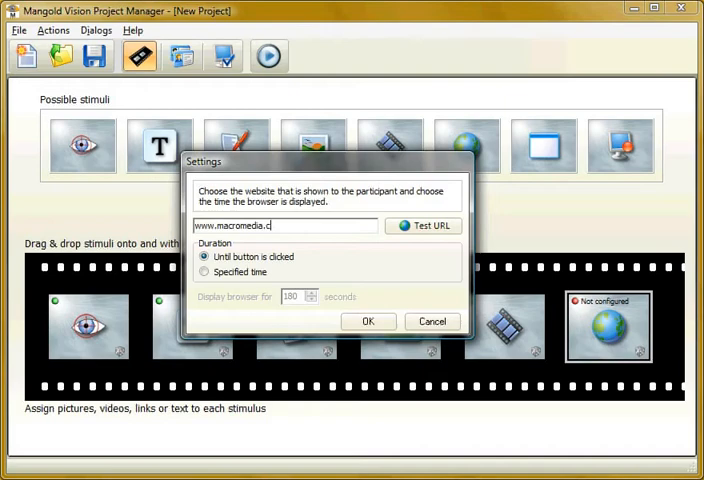
pyautogui.write('om')
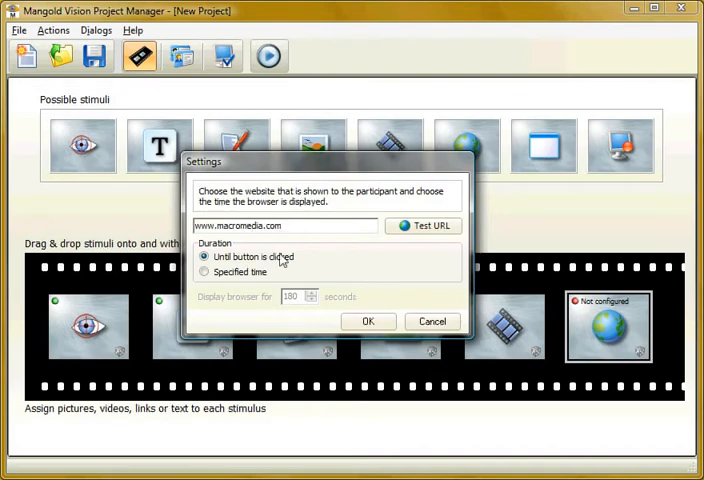
pyautogui.click(368, 320)
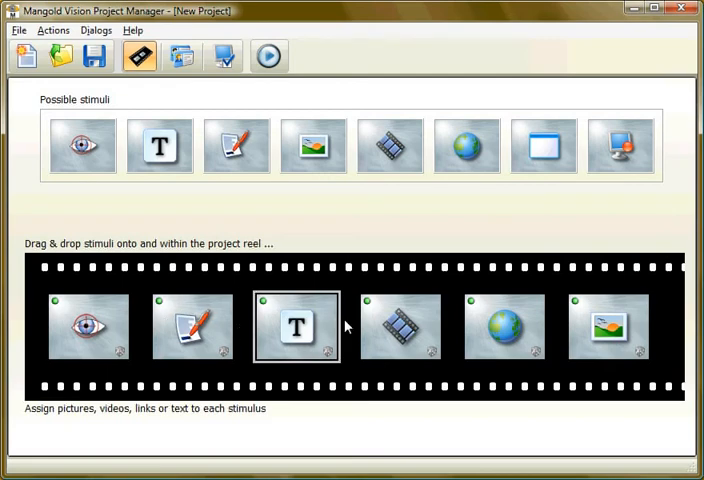
pyautogui.moveTo(404, 348)
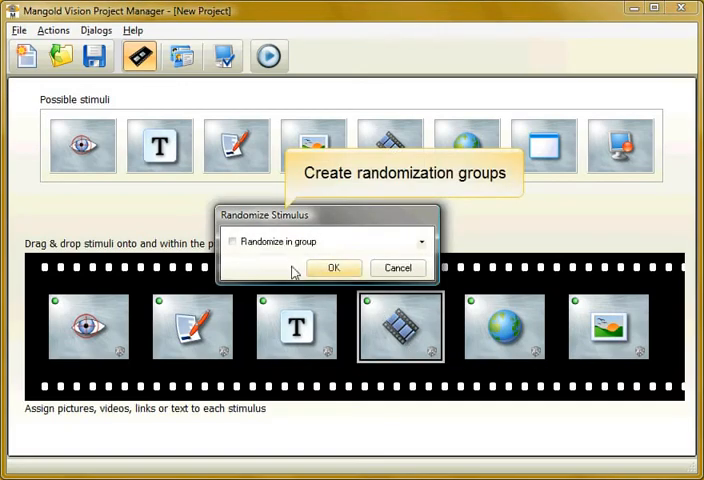
# Step: Tick 'Randomize in group' for the video stimulus and confirm
pyautogui.click(236, 240)
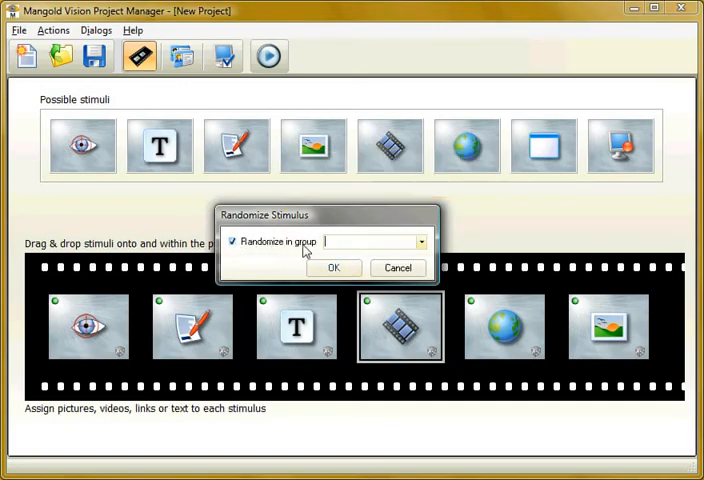
pyautogui.click(376, 240)
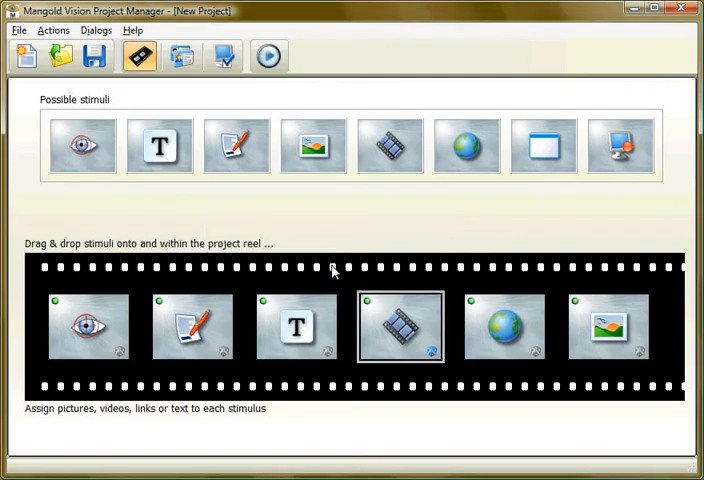
pyautogui.moveTo(316, 258)
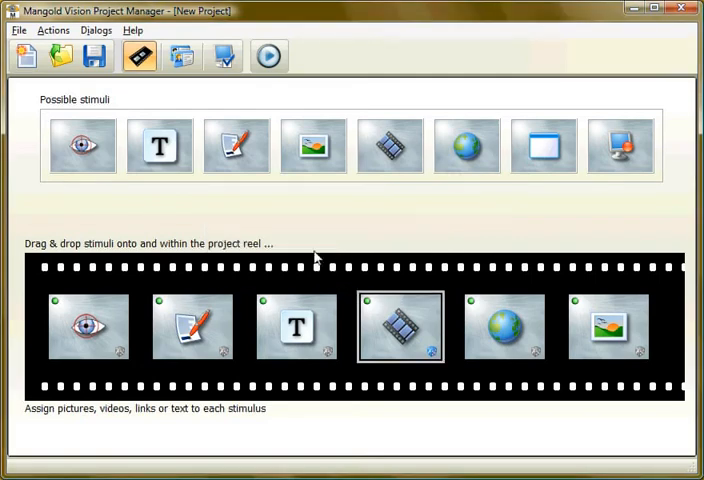
pyautogui.moveTo(180, 56)
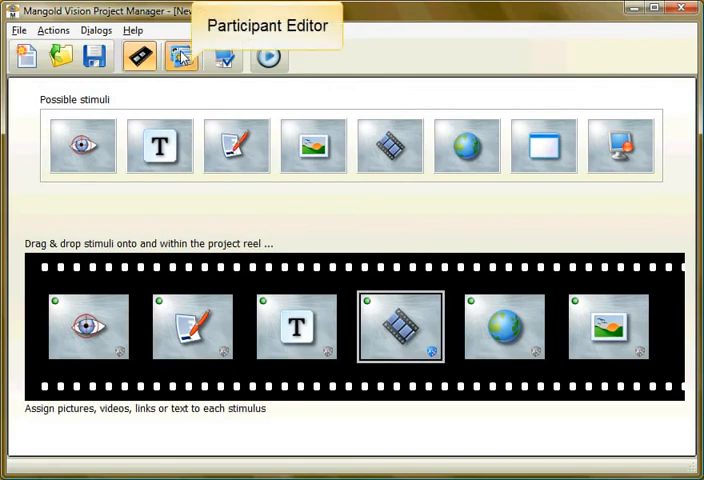
# Step: Add ten participants P1–P10 in the Participant Editor
pyautogui.click(180, 56)
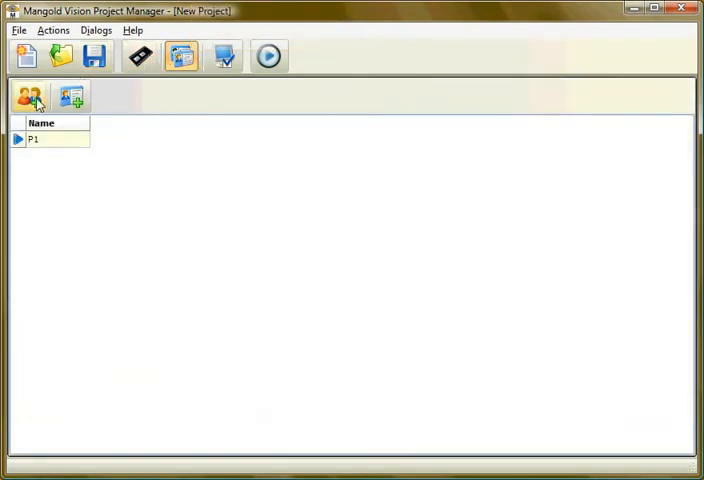
pyautogui.click(30, 96)
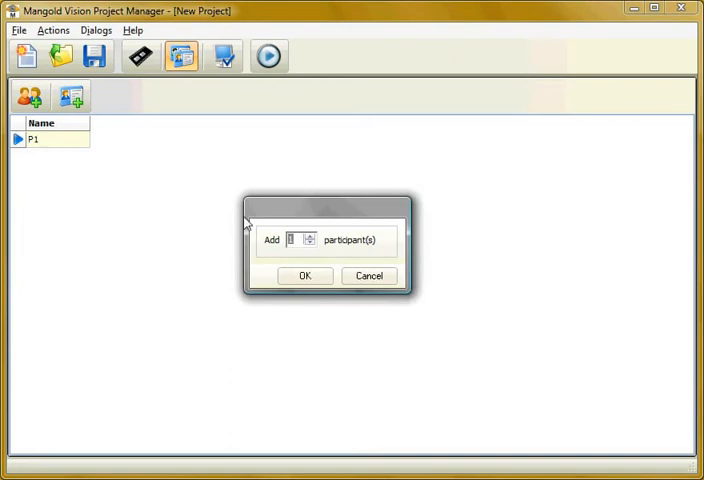
pyautogui.moveTo(288, 240)
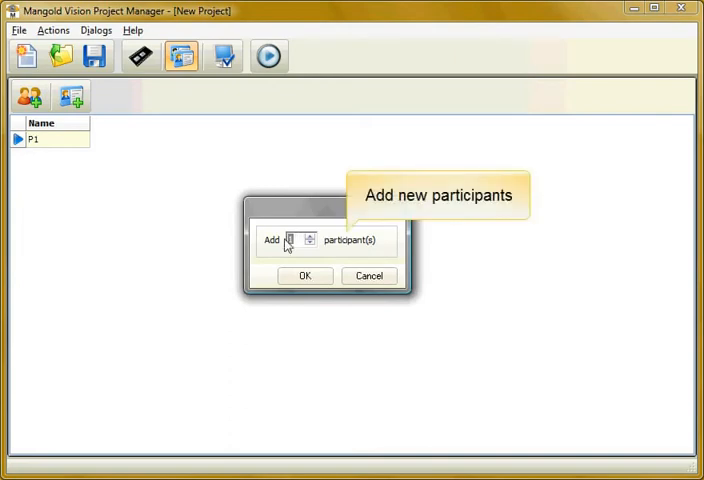
pyautogui.click(304, 276)
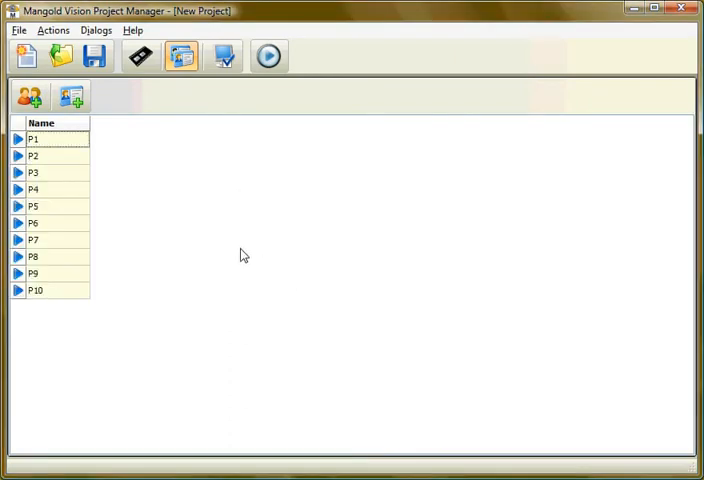
pyautogui.moveTo(36, 140)
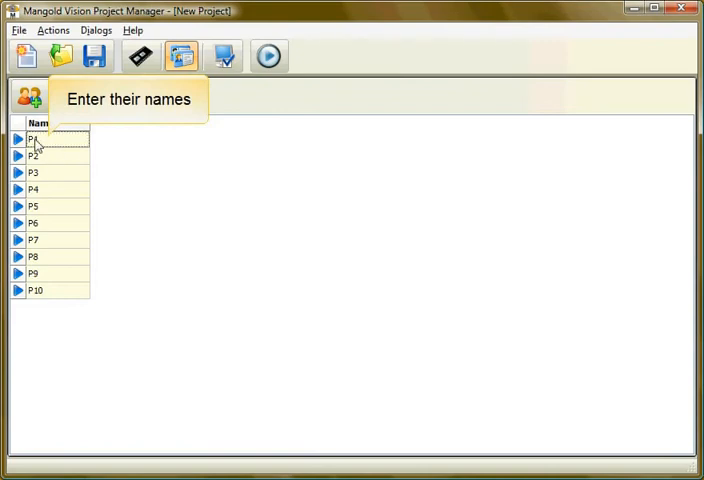
# Step: Rename the first three participants to Michael, Susan and Tom
pyautogui.doubleClick(34, 138)
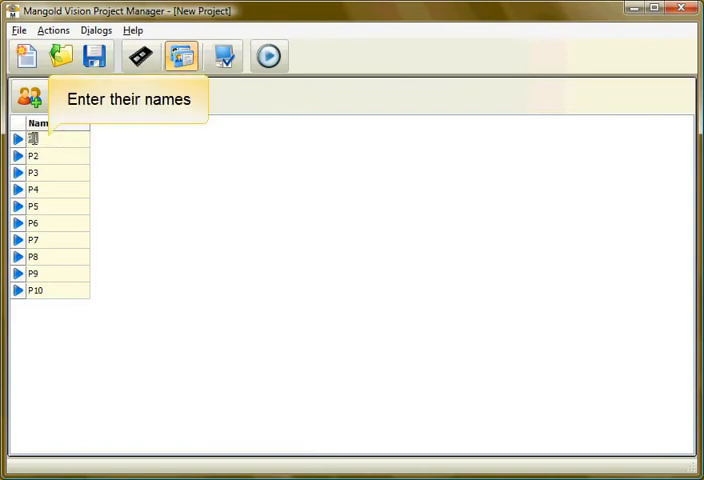
pyautogui.write('Michal')
pyautogui.click(58, 156)
pyautogui.write('Susan')
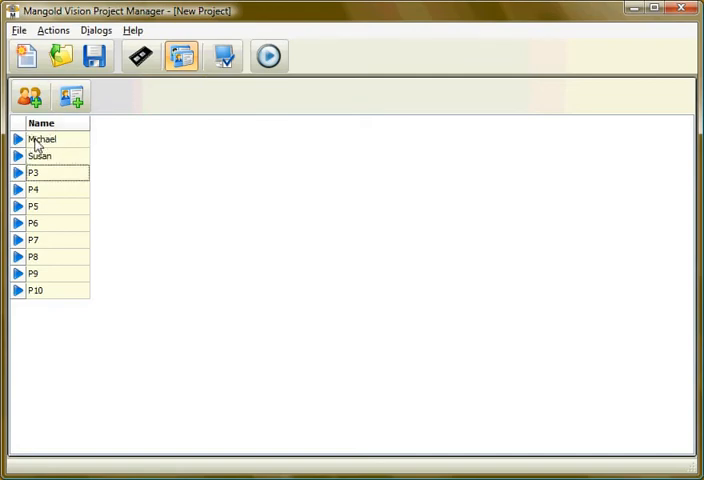
pyautogui.write('Tom')
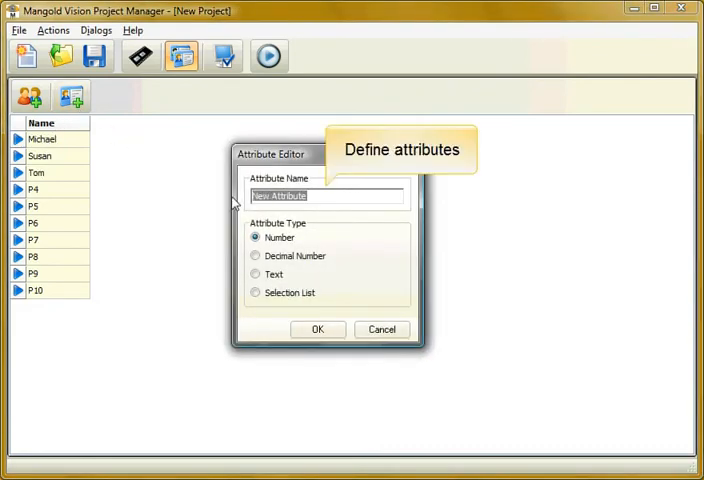
# Step: Create a 'Sex' participant attribute as a selection list with items 'male' and 'female'
pyautogui.write('Sex')
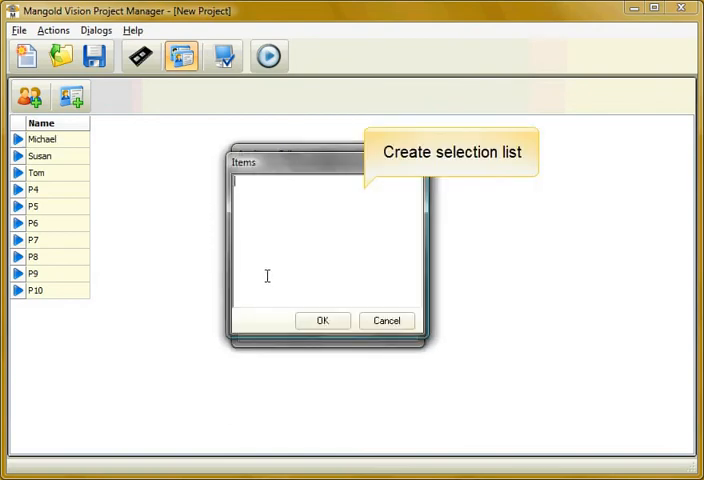
pyautogui.write('male')
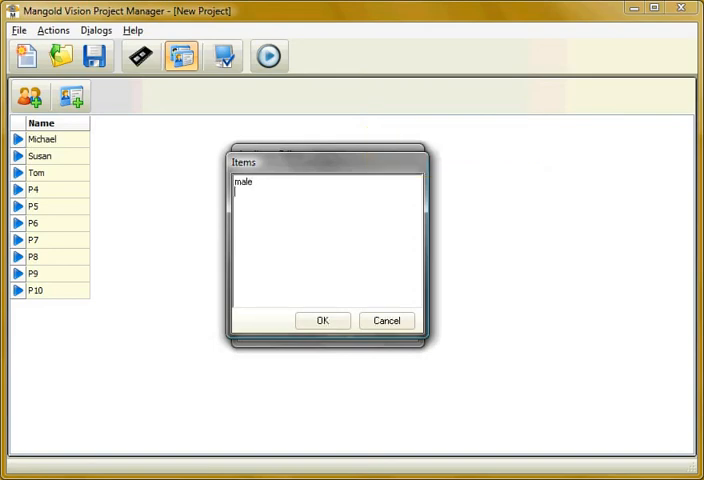
pyautogui.write('female')
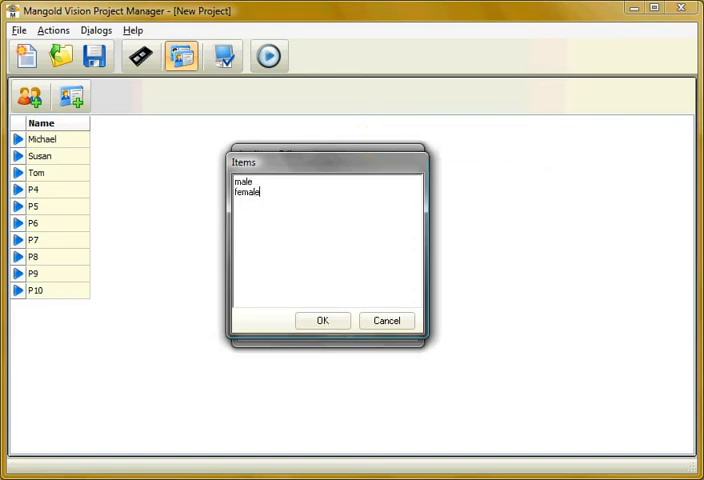
pyautogui.click(322, 320)
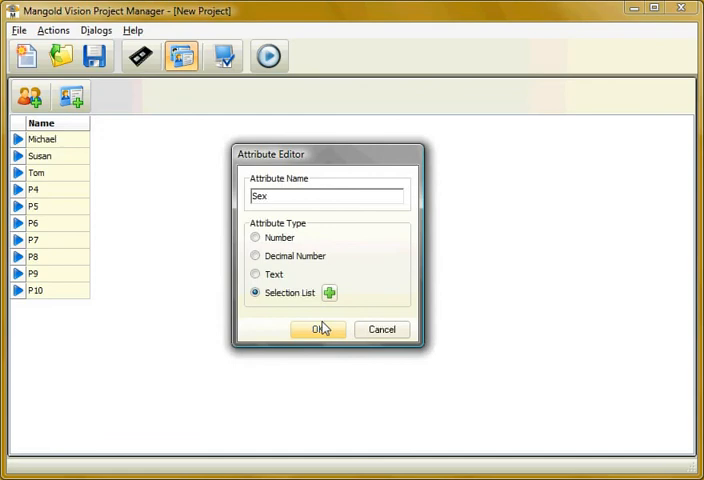
pyautogui.click(316, 328)
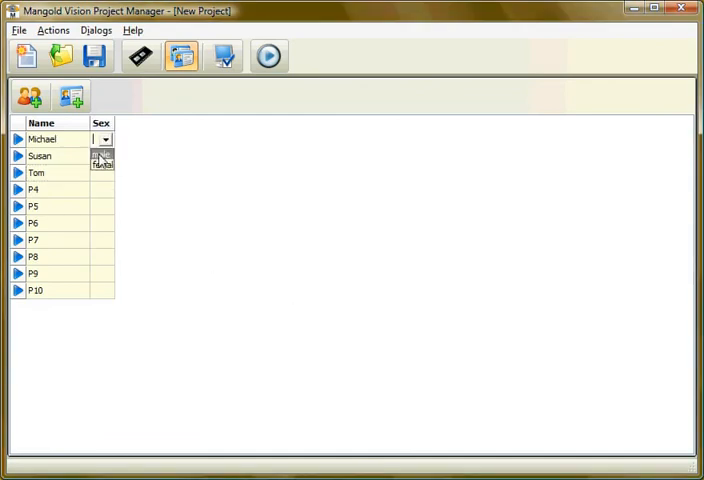
# Step: Set the first participant Michael's Sex to 'male'
pyautogui.click(96, 140)
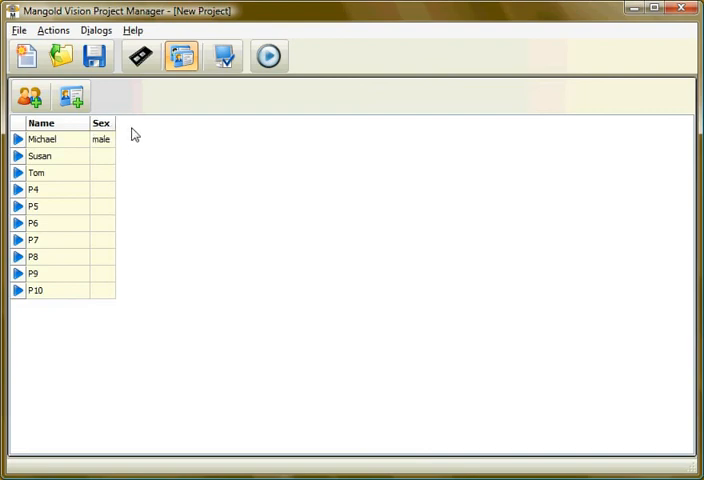
pyautogui.moveTo(136, 132)
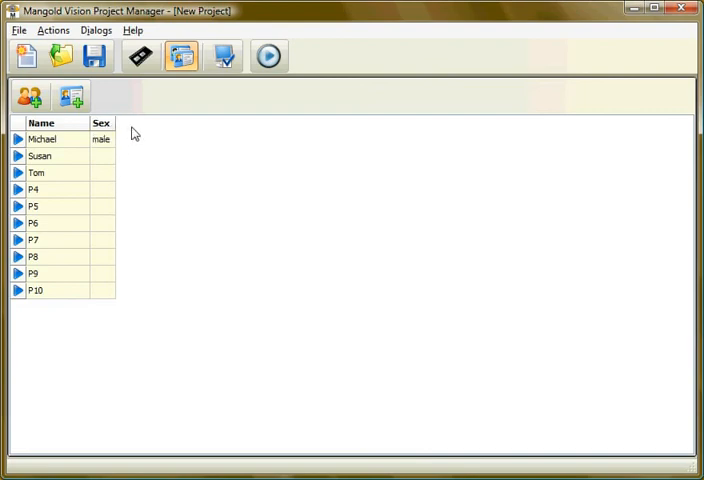